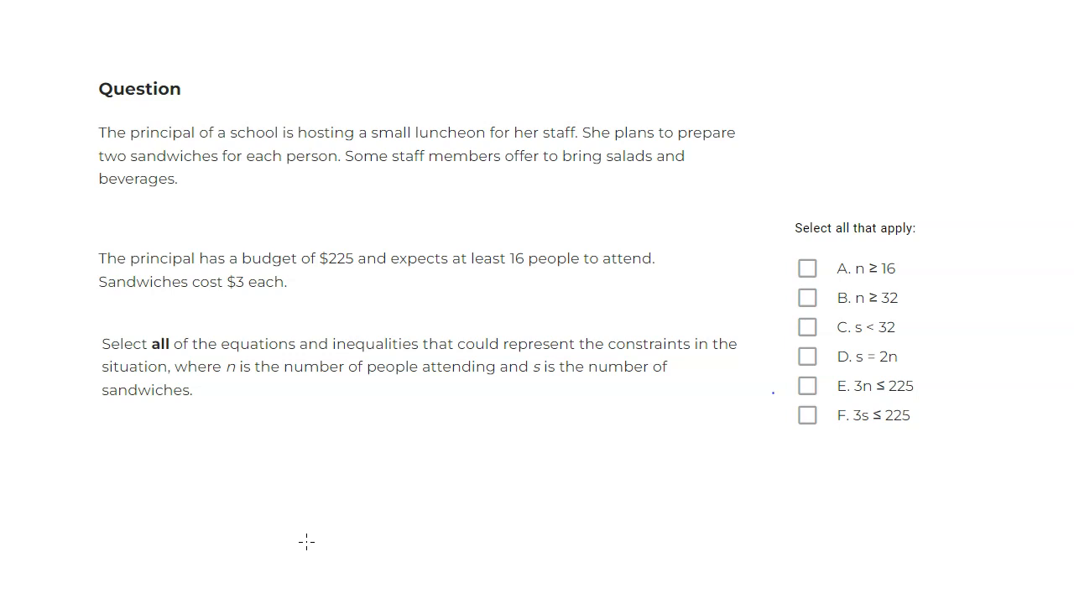
mouse_move(774, 370)
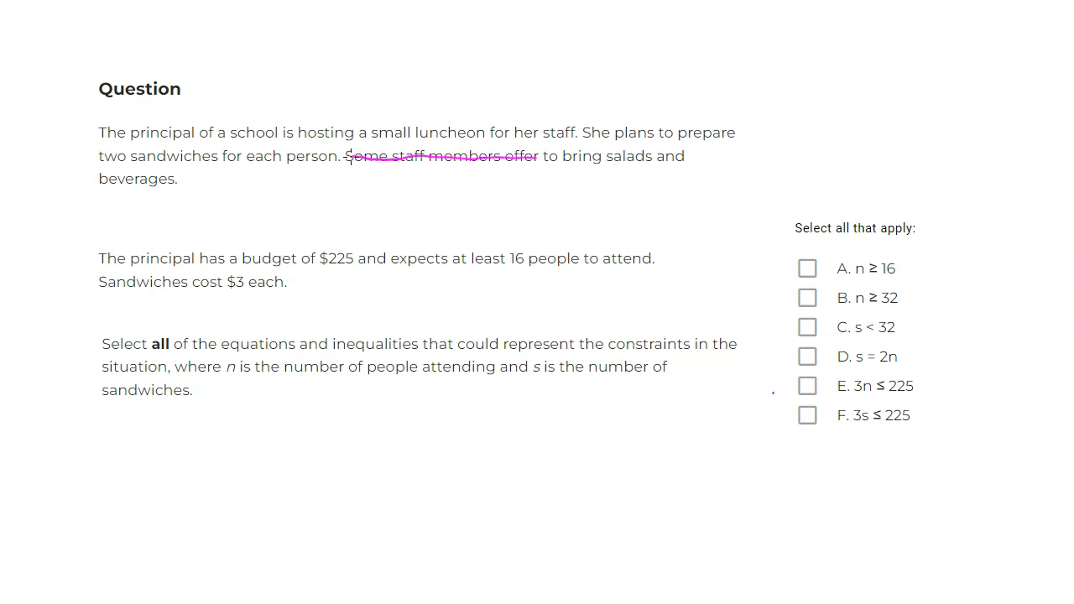
Strike through the sentence about staff bringing salads and beverages with the pink pen.
left_click_drag(342, 156, 685, 156)
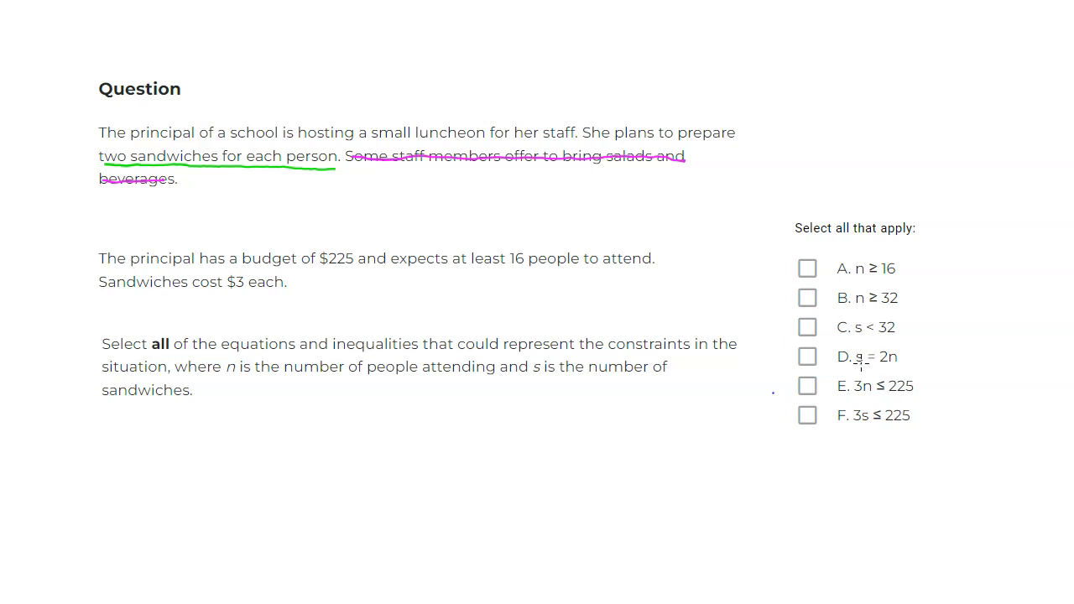
mouse_move(885, 365)
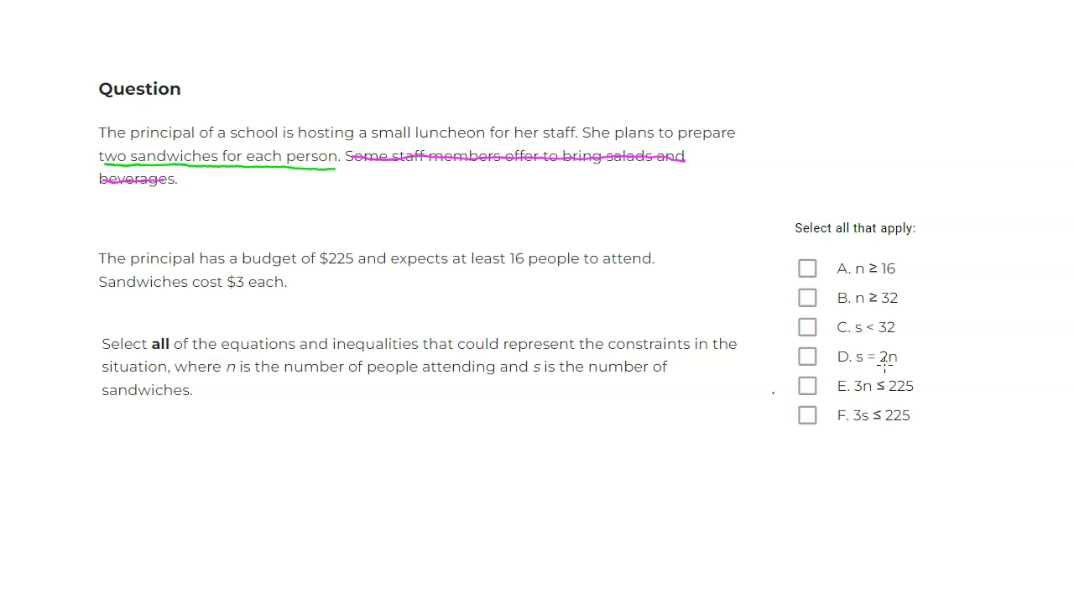
mouse_move(896, 323)
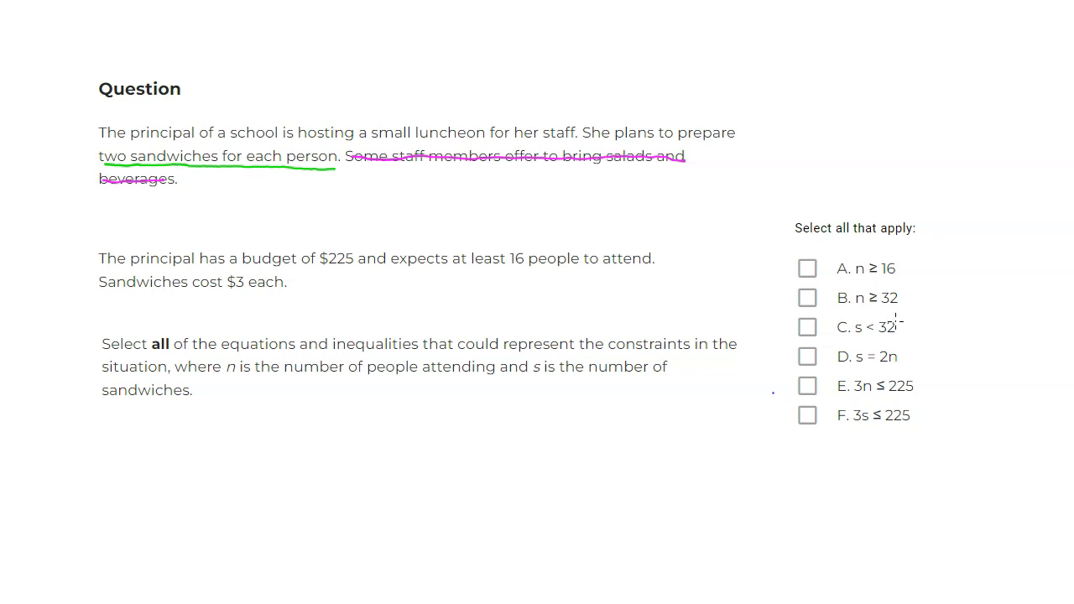
Check option D, s = 2n, as a correct constraint.
left_click(807, 356)
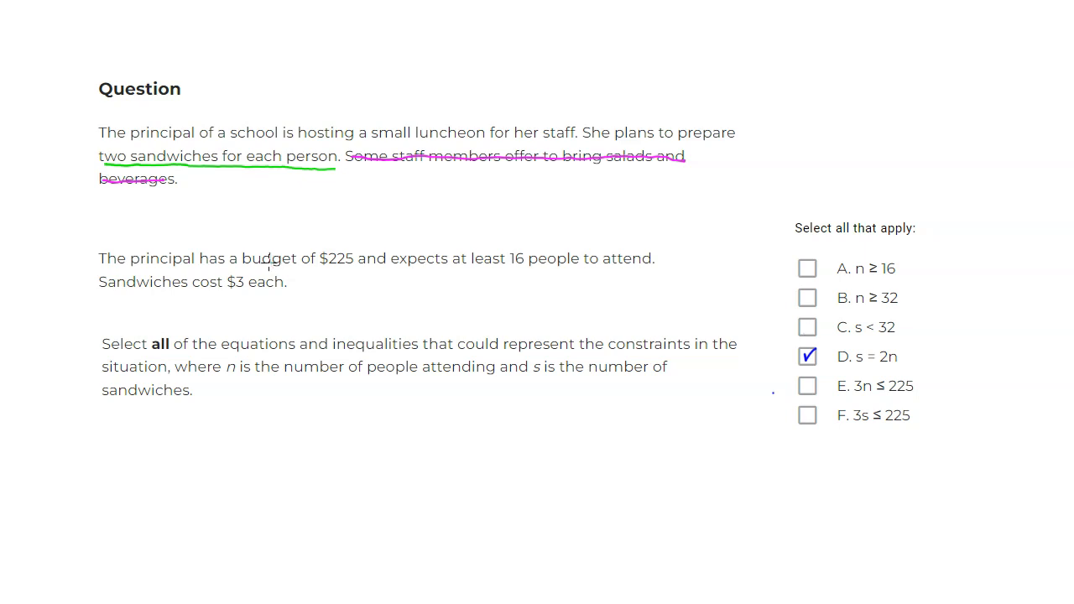
Underline "a budget of $225" and "Sandwiches cost $3 each", then check option F, 3s ≤ 225.
left_click_drag(233, 261, 315, 262)
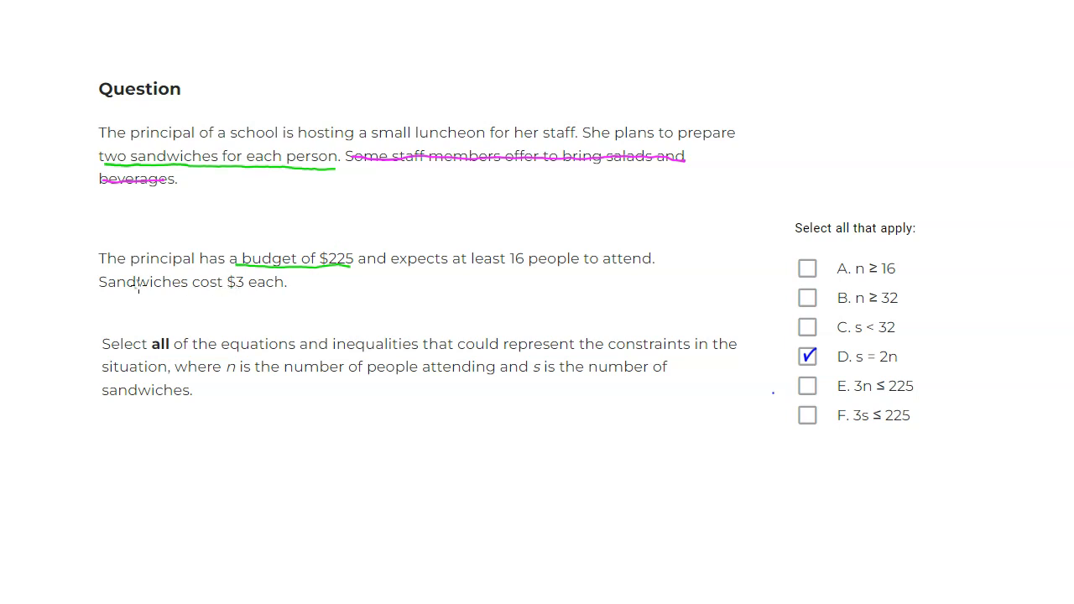
left_click_drag(101, 293, 255, 292)
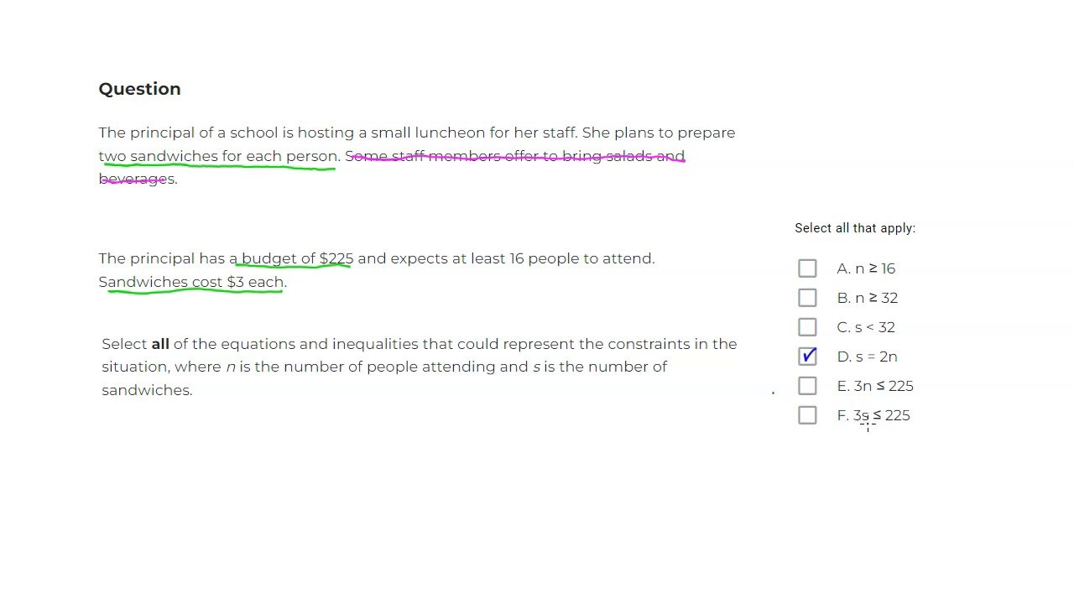
left_click(807, 415)
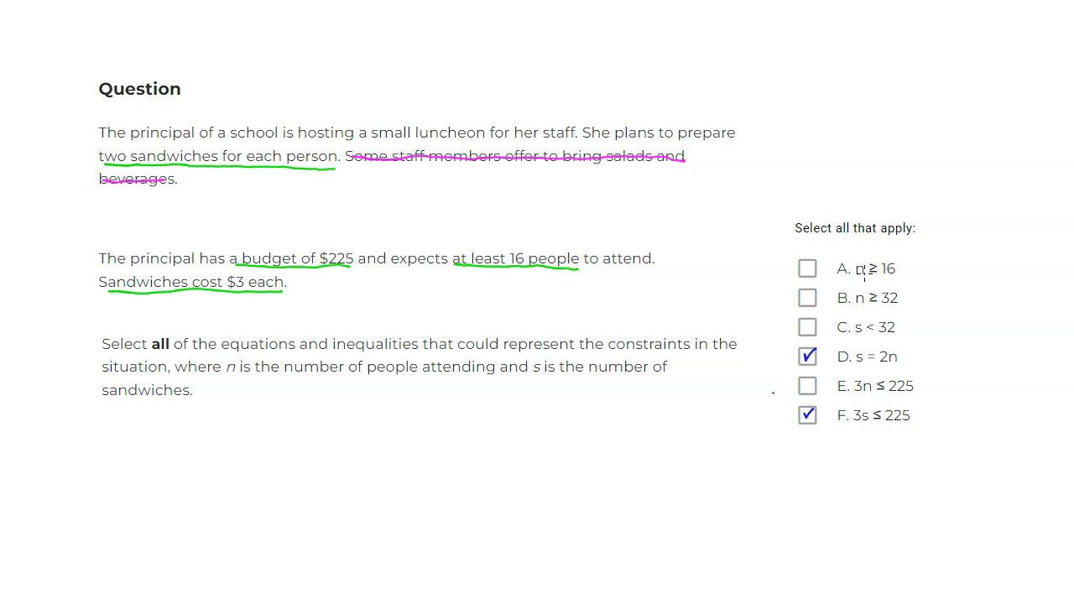
Check option A, n ≥ 16, as the third selected constraint.
left_click(806, 267)
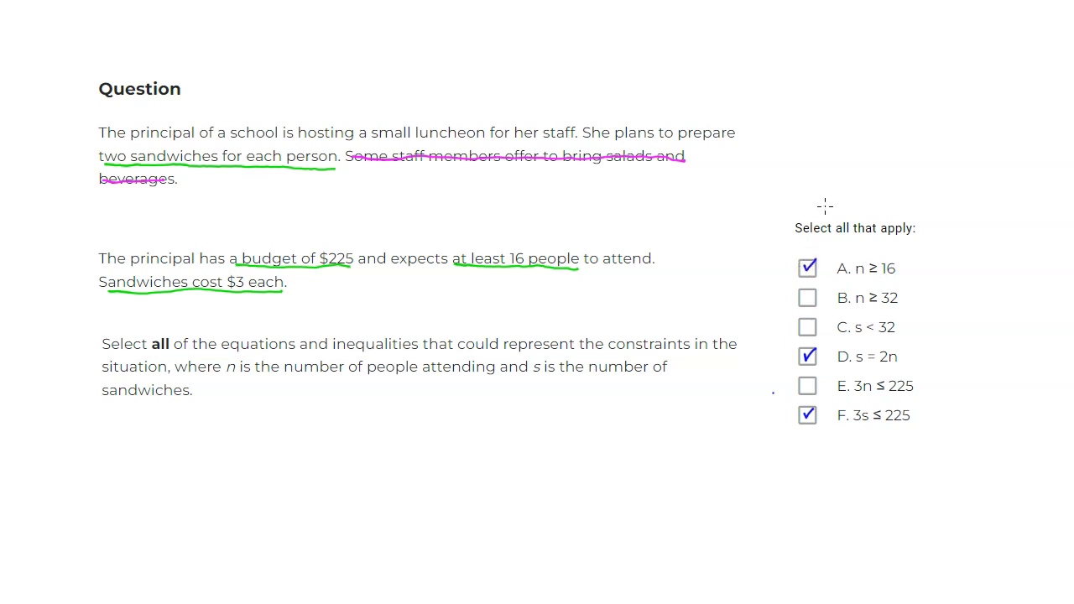